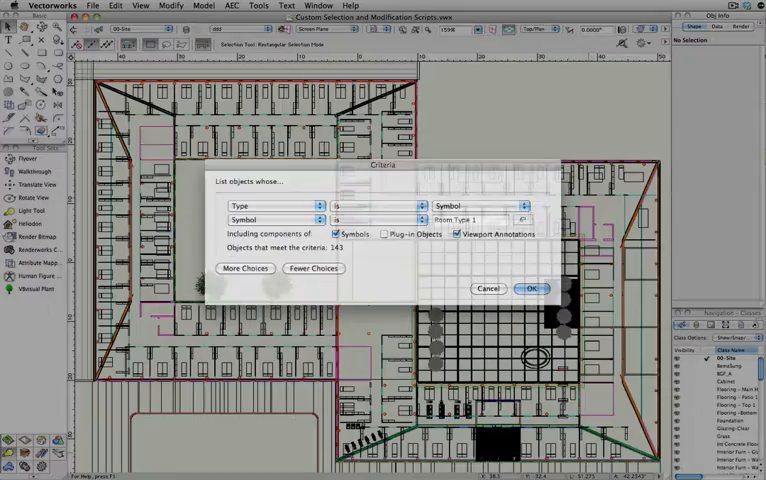
Start a Custom Selection from the Tools menu, saving it as a script.
left_click(531, 289)
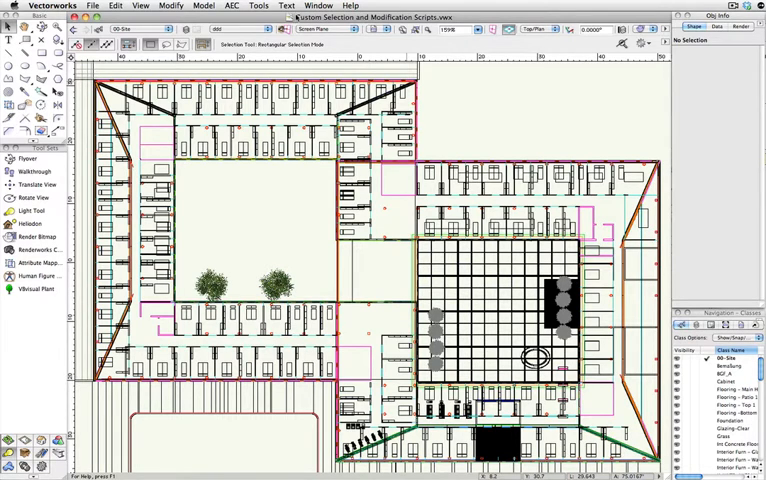
left_click(259, 5)
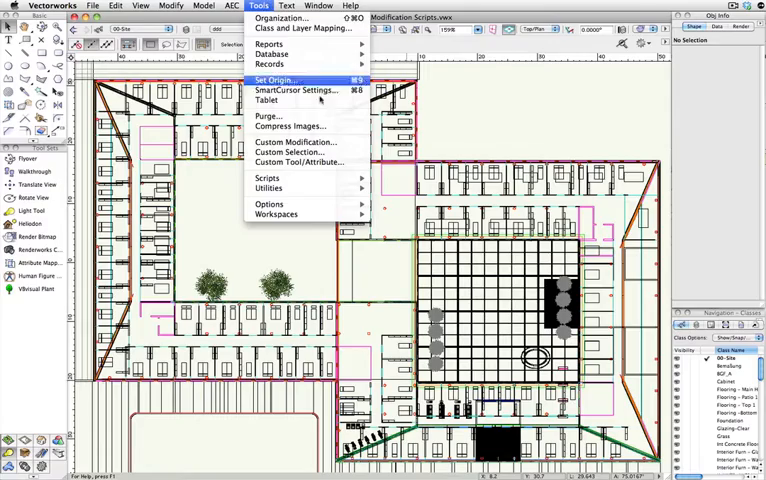
left_click(291, 151)
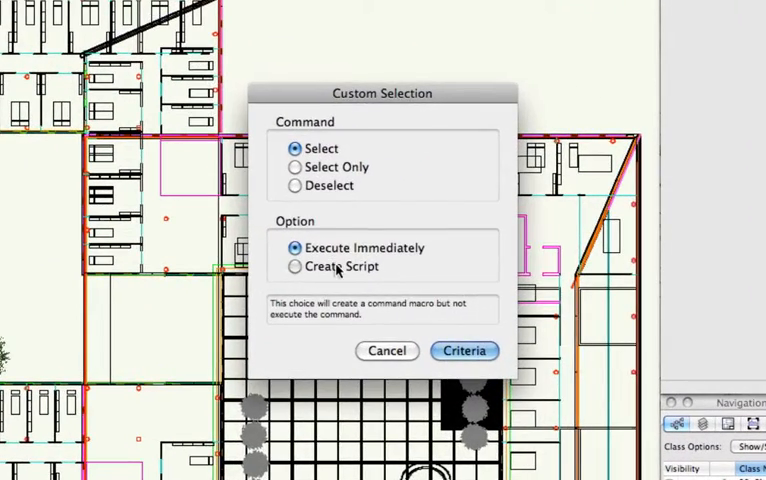
left_click(294, 266)
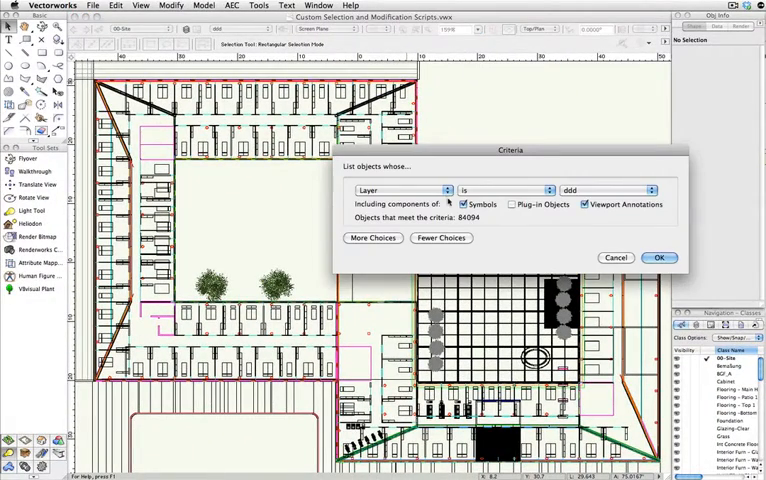
Set criteria Type is Symbol and Symbol is Room Type 1, then accept.
left_click(403, 190)
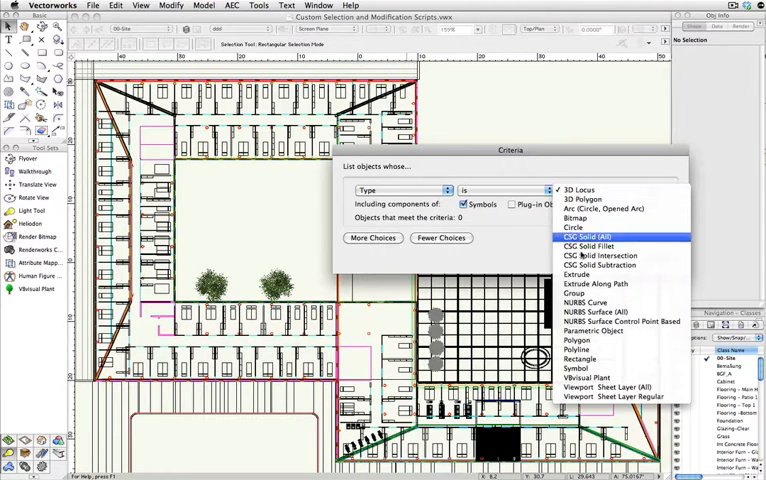
left_click(578, 373)
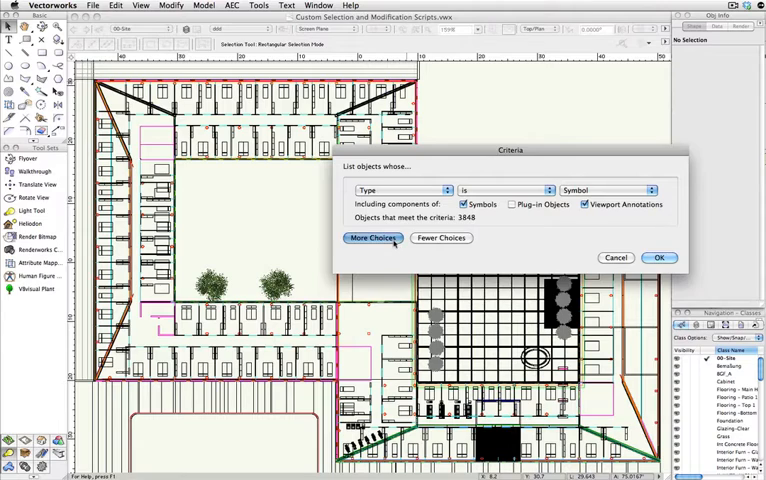
left_click(405, 190)
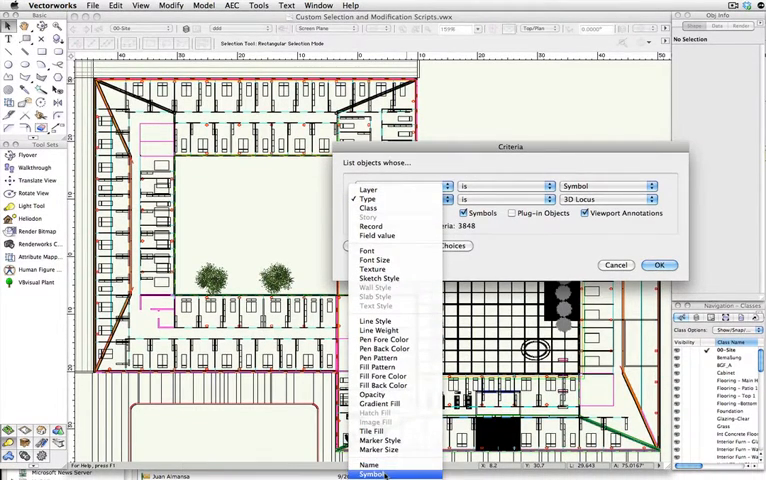
left_click(377, 475)
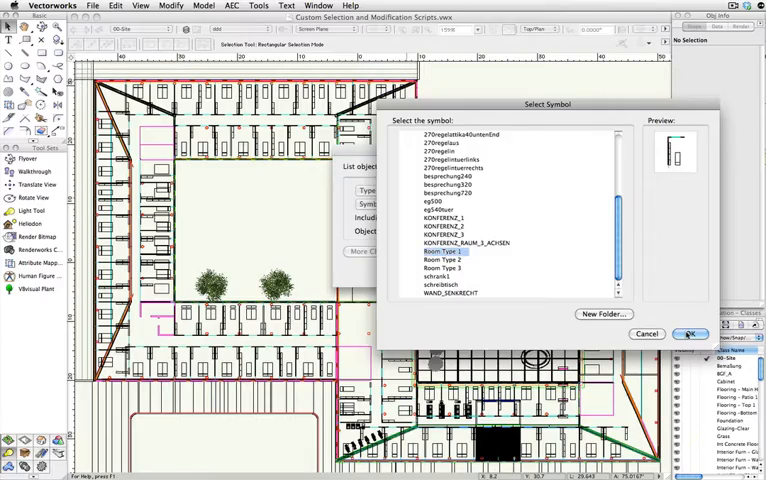
left_click(688, 334)
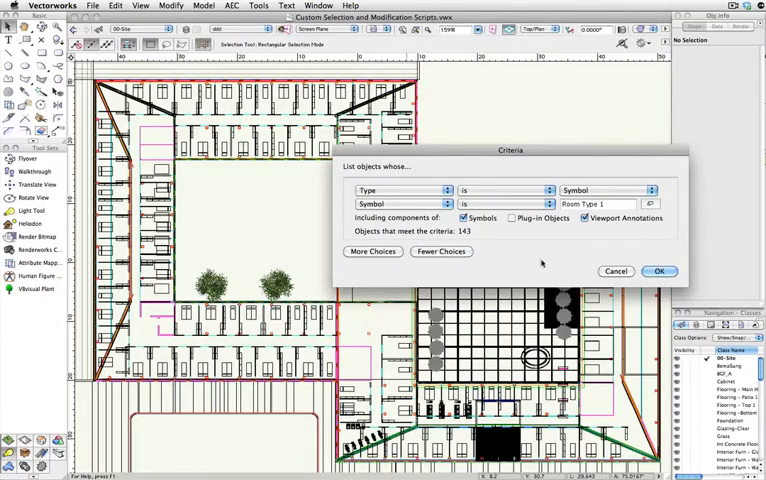
left_click(659, 270)
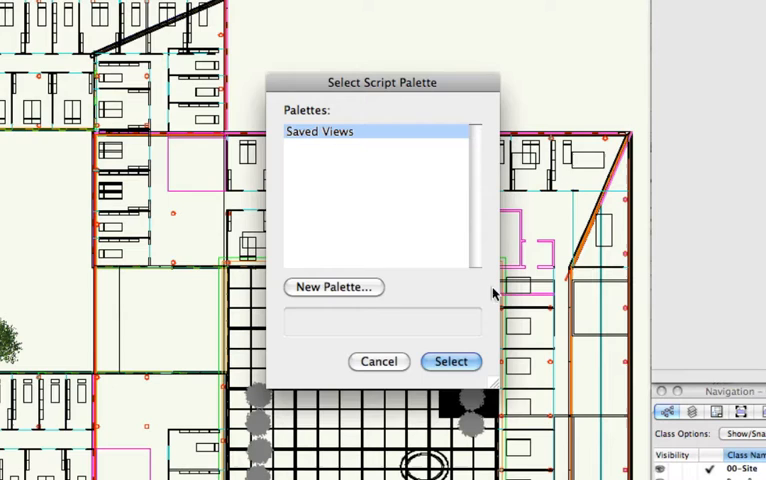
Add a new script palette named 'Scripts'.
left_click(334, 287)
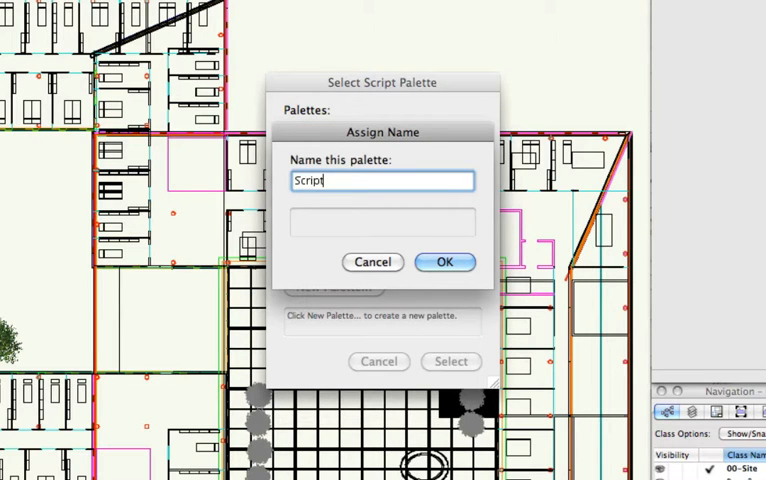
type("s")
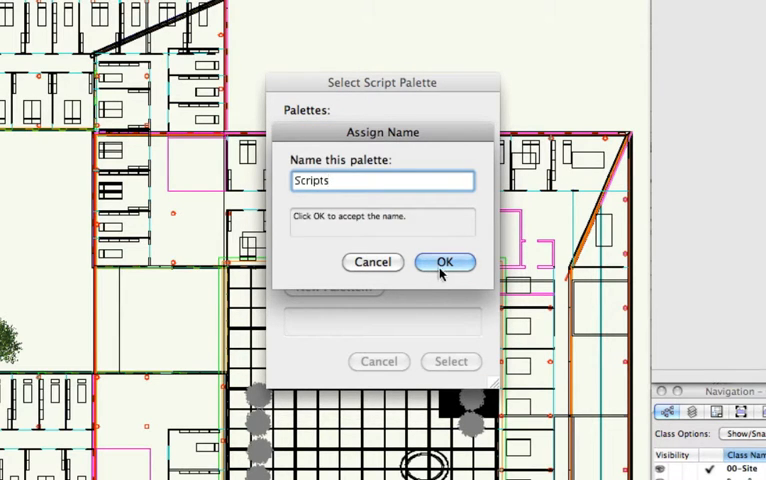
left_click(445, 261)
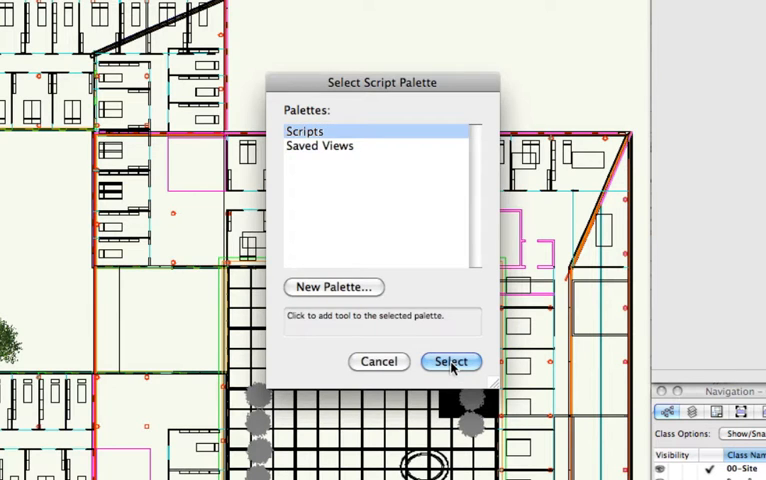
Choose the Scripts palette and name the script 'Select Room Type'.
left_click(450, 361)
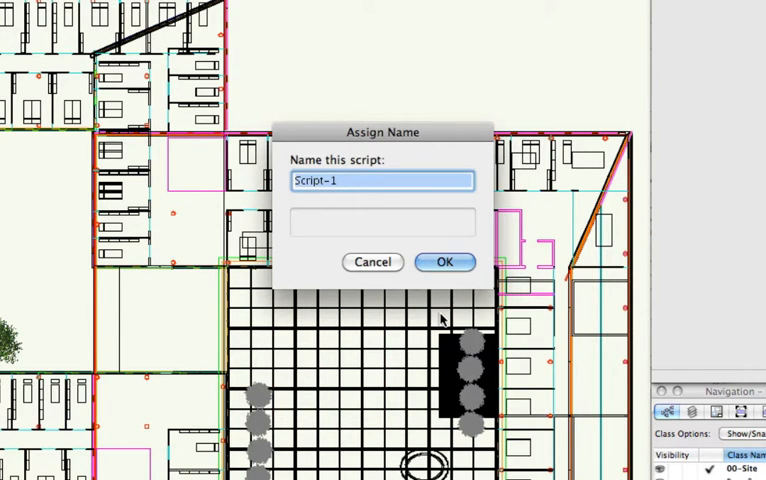
type("Select")
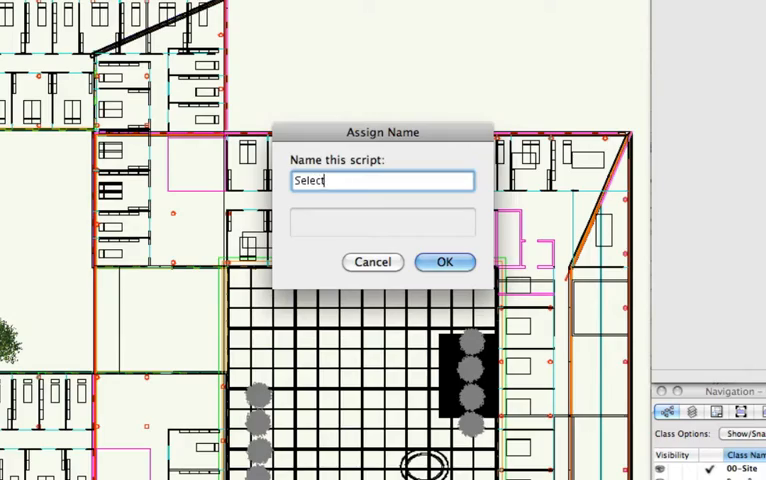
type("Room Type")
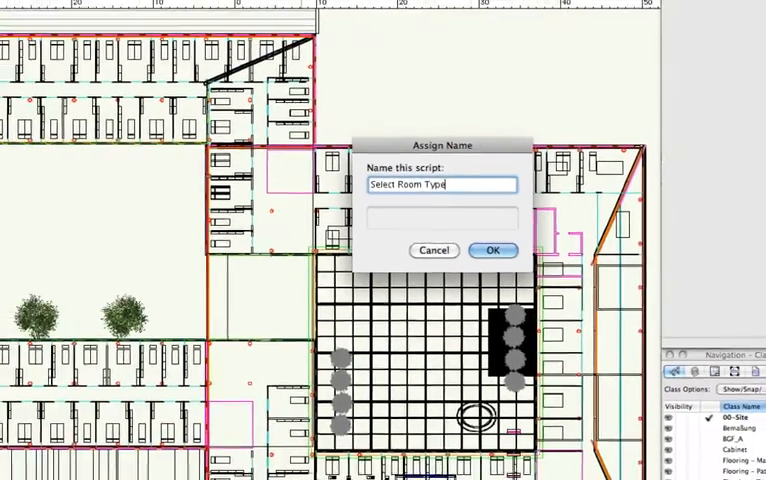
left_click(492, 250)
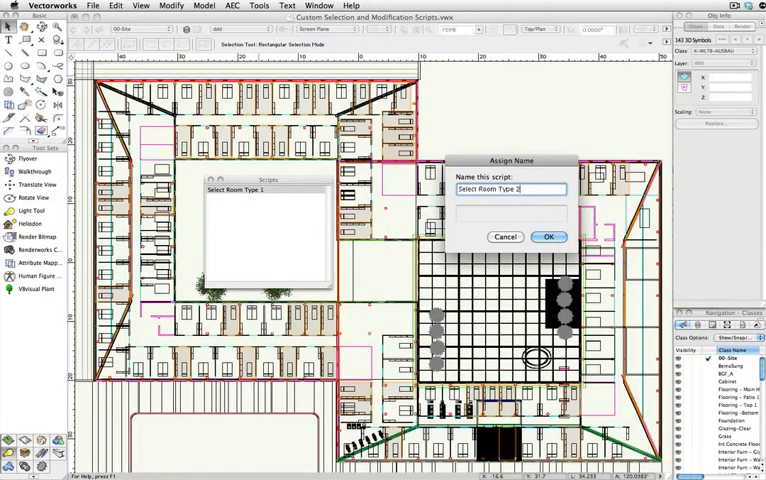
Accept the name 'Select Room Type 2' and run that script to select 322 symbols.
left_click(546, 237)
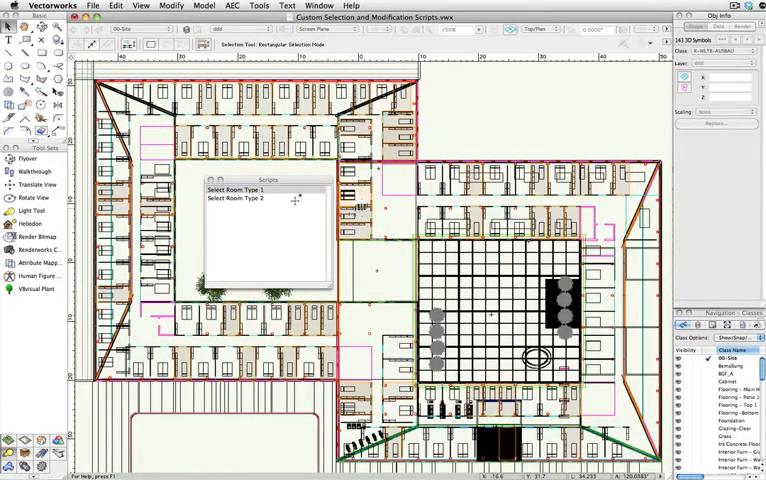
left_click(243, 198)
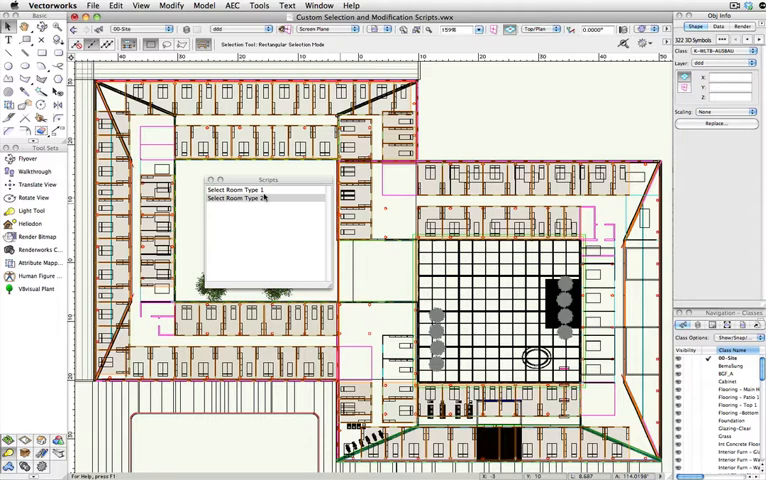
mouse_move(455, 135)
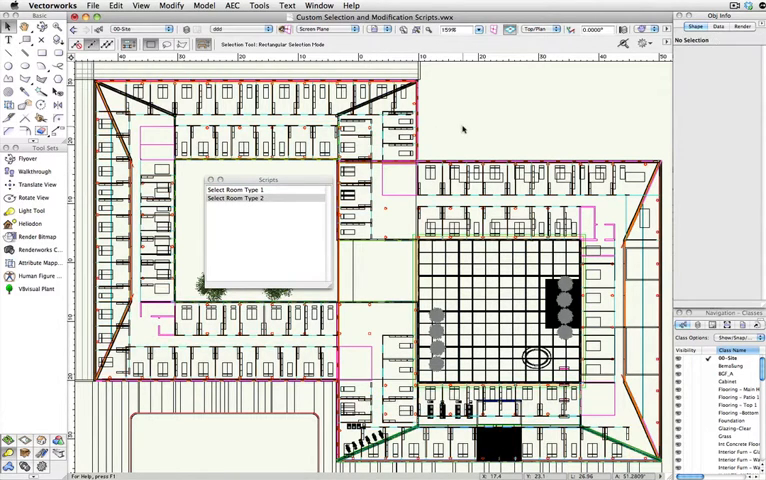
Deselect the 322 selected room symbols.
left_click(248, 189)
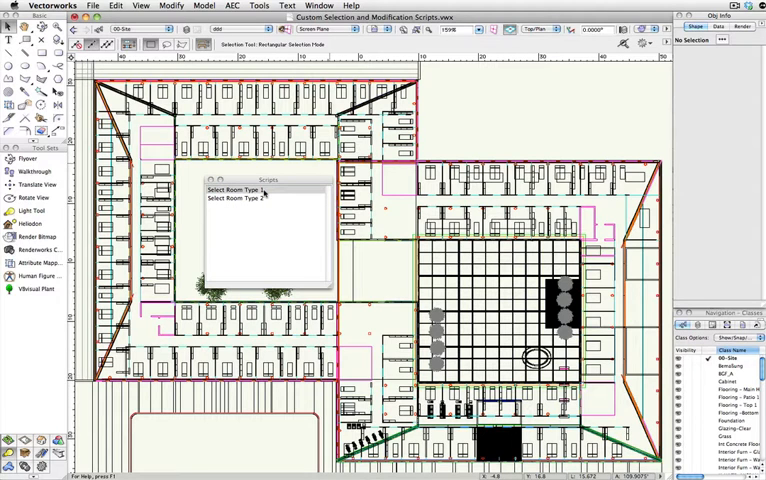